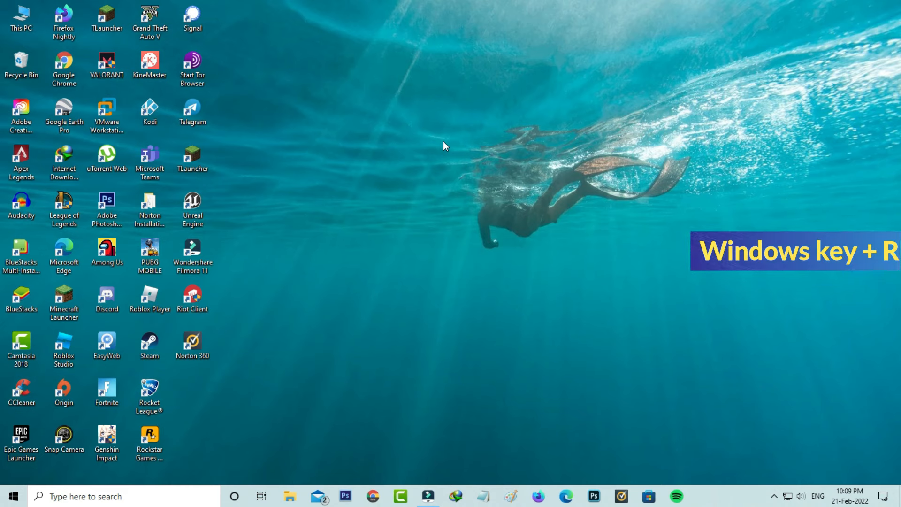
- Launch msconfig from the Run dialog to bring up System Configuration
text(msconfig)
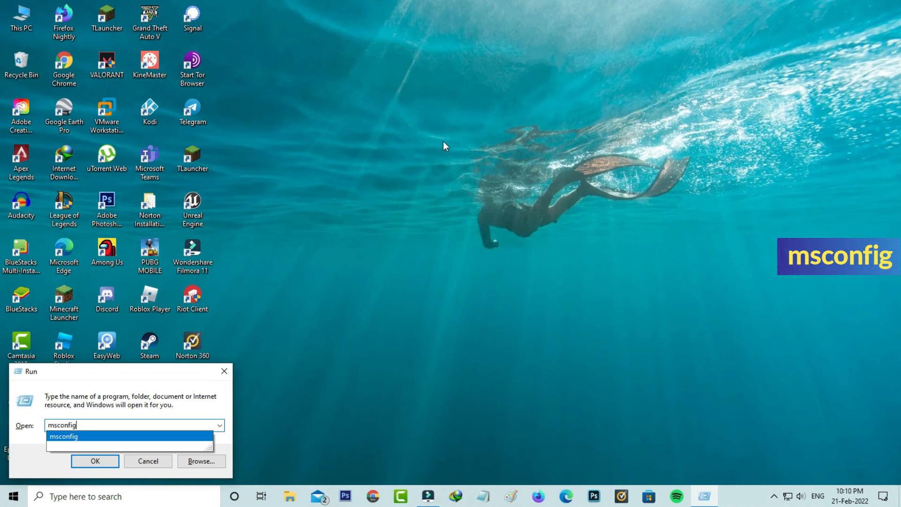
click(95, 461)
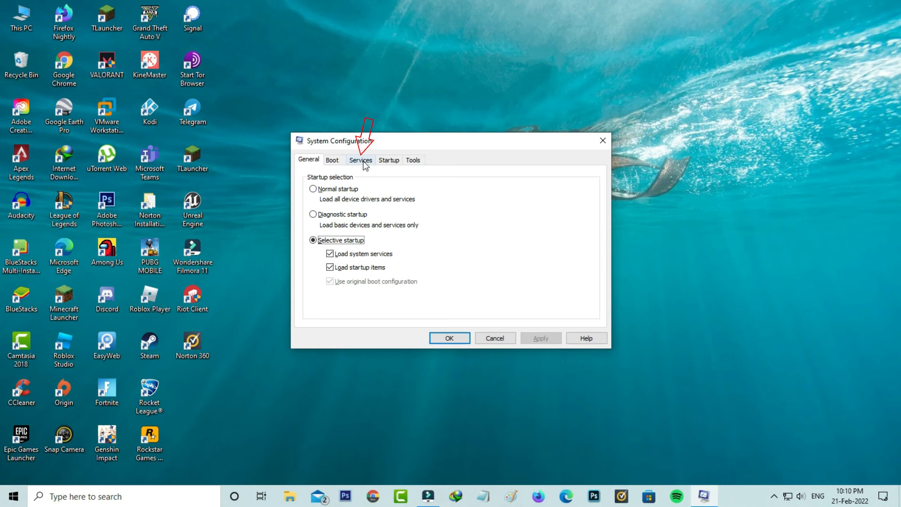
- Disable all services on the Services list, confirm with OK, and exit without restarting
click(361, 159)
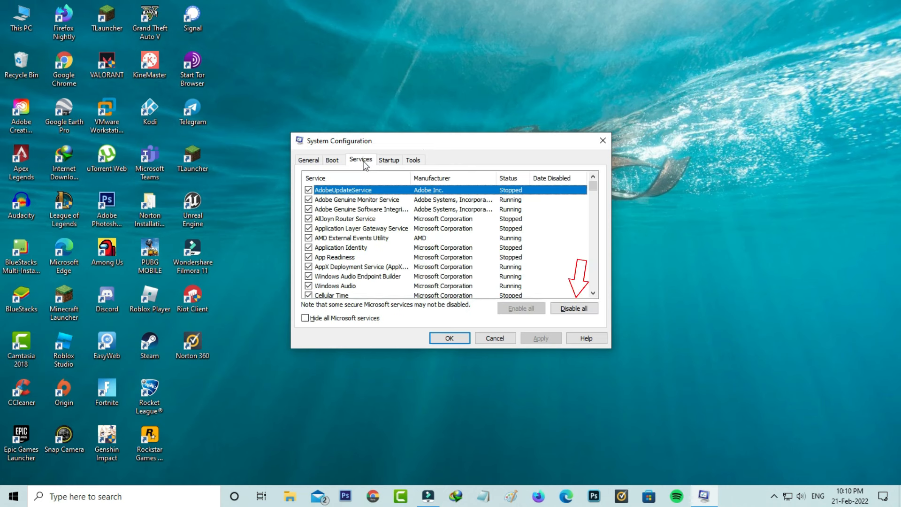
click(572, 308)
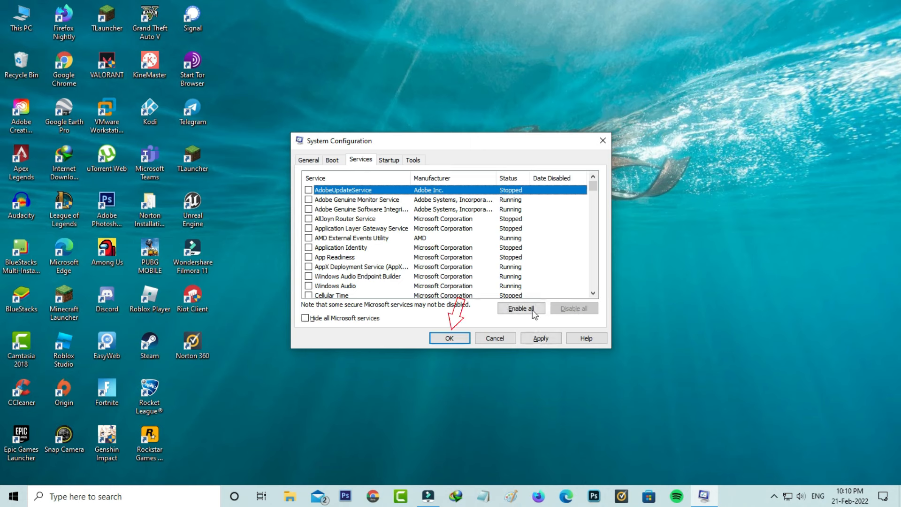
click(450, 338)
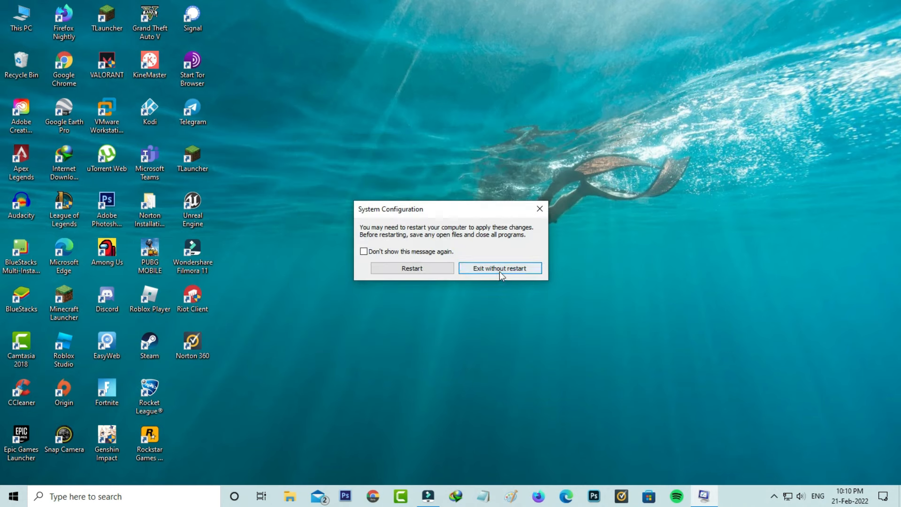
click(500, 268)
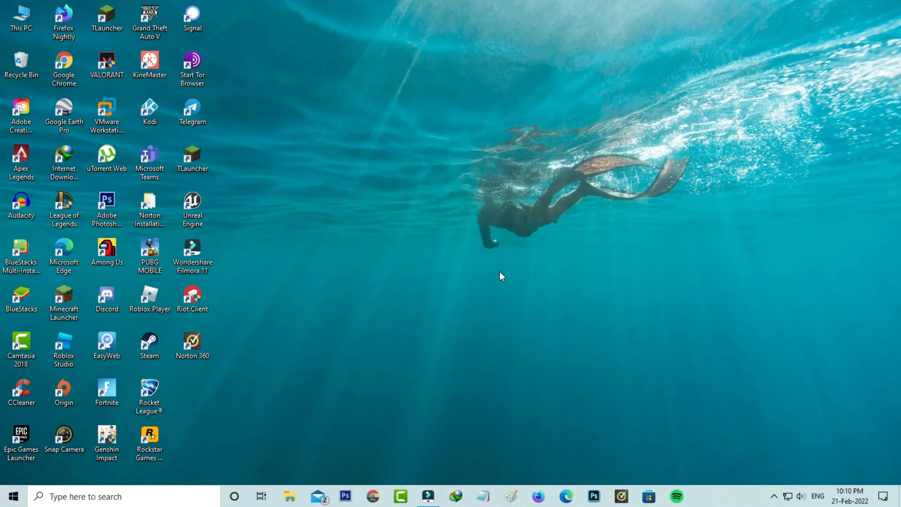
- Run Command Prompt as administrator from a 'cm' search and begin entering sfc /scannow
text(cm)
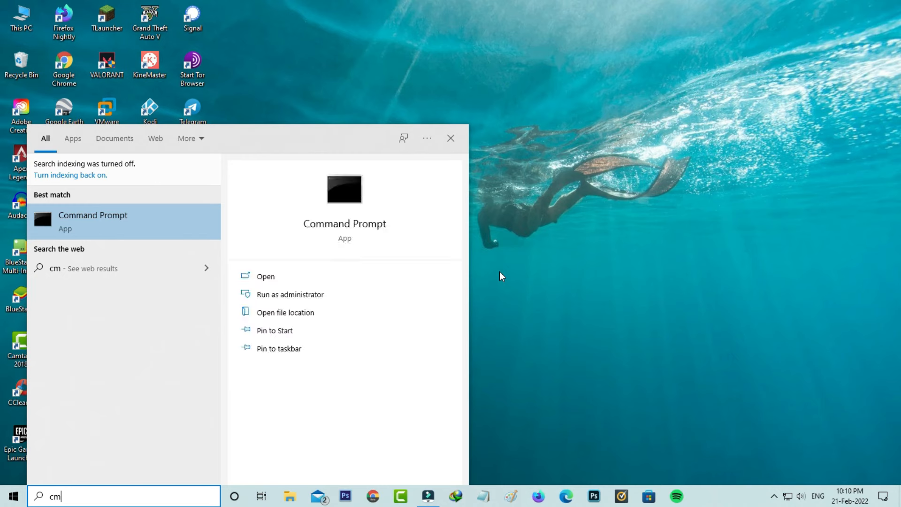
right_click(93, 222)
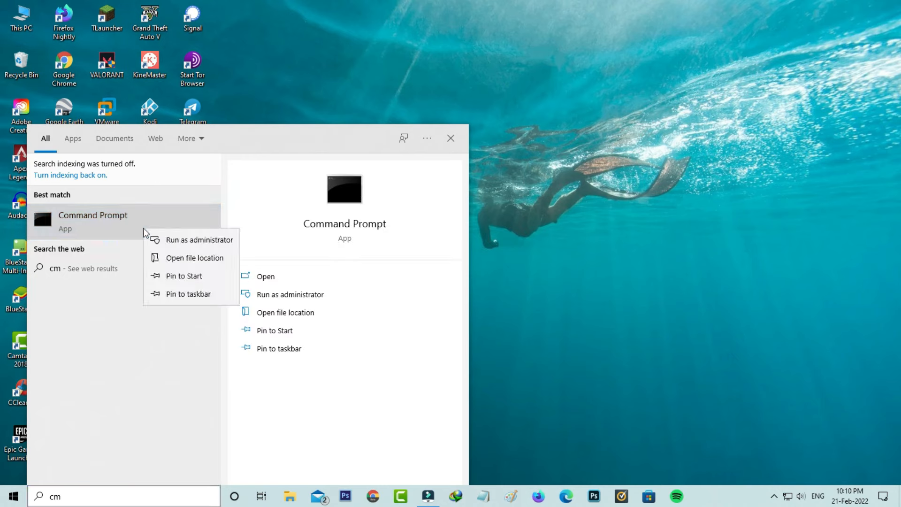
click(452, 138)
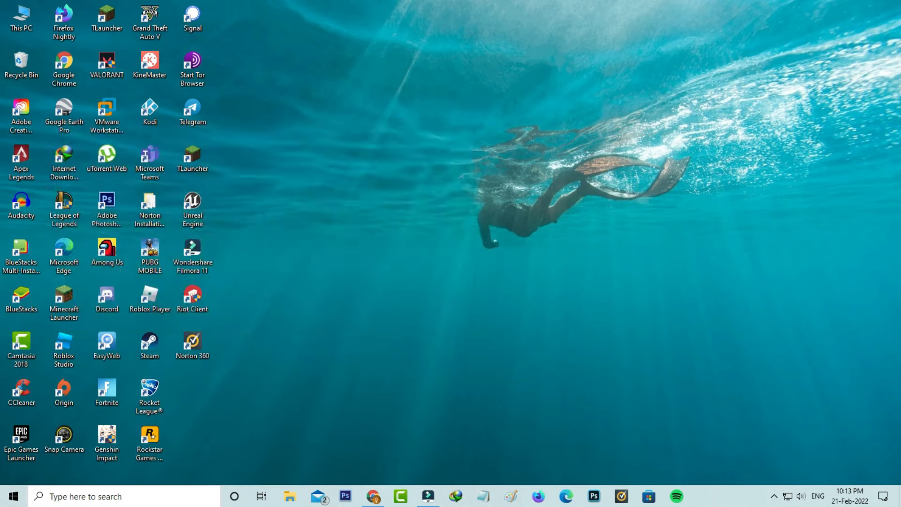
text(sfc /sca)
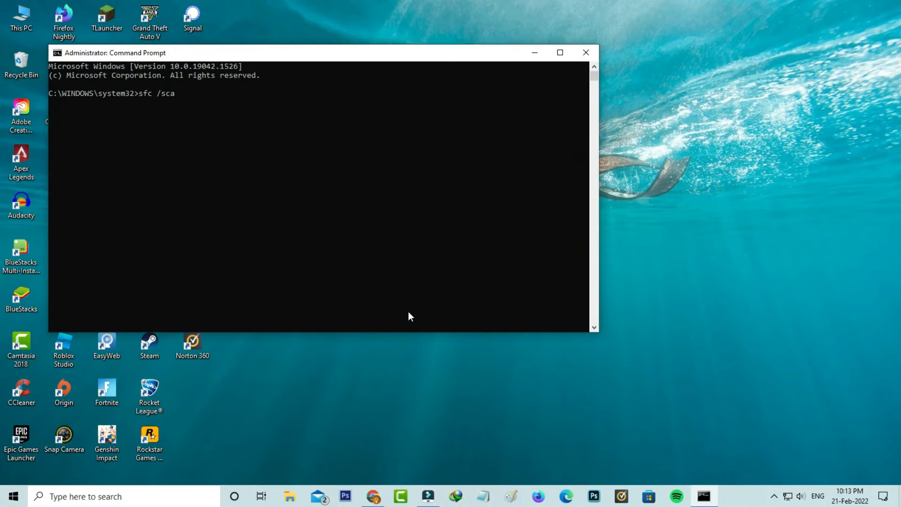